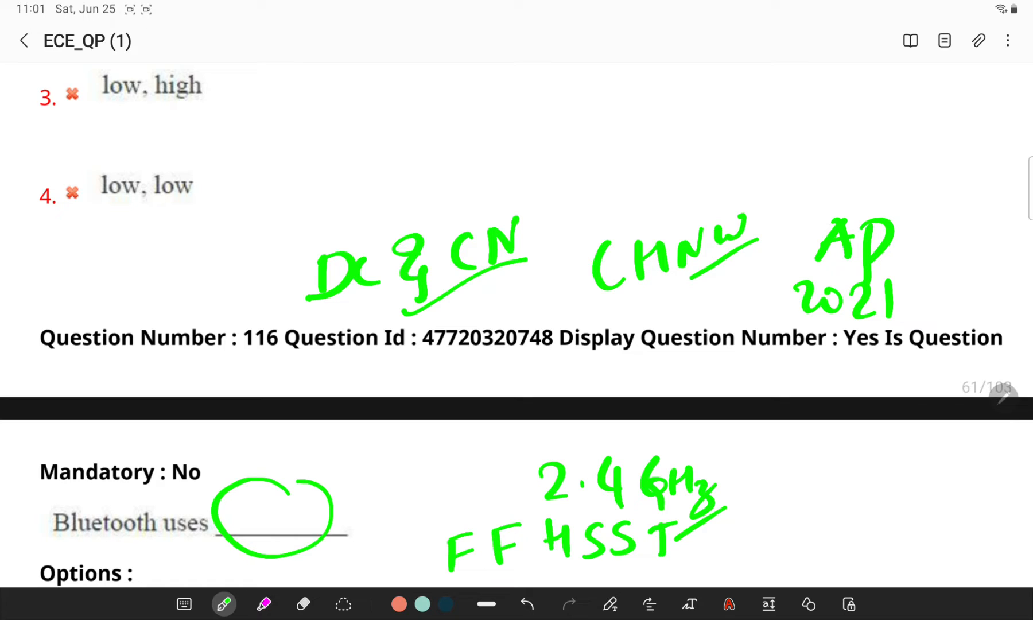
{"action": "scroll", "scroll_direction": "down", "scroll_amount": 3}
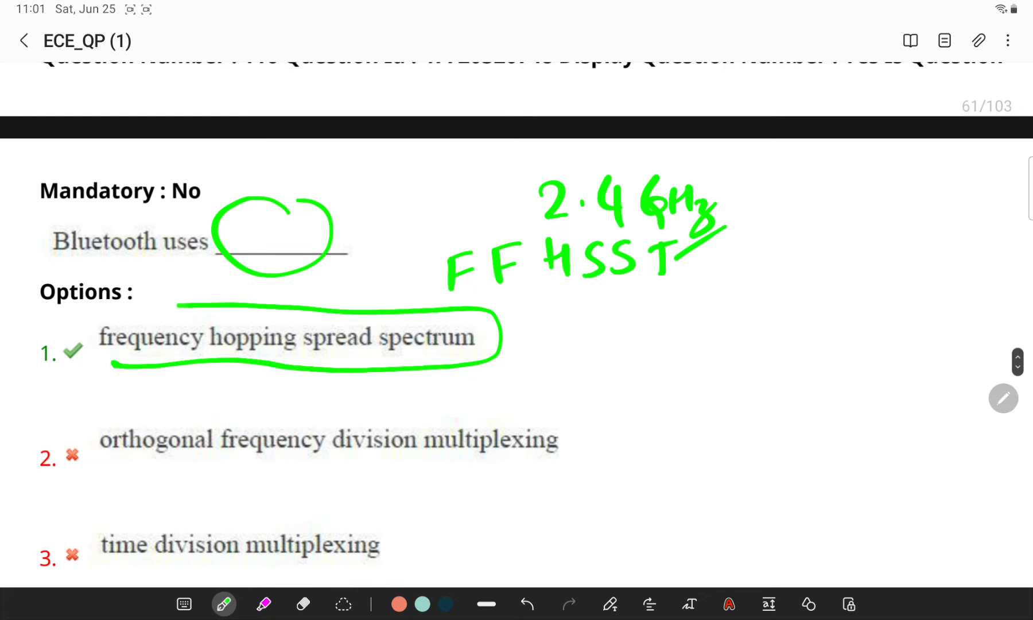
{"action": "scroll", "scroll_direction": "up", "scroll_amount": 3}
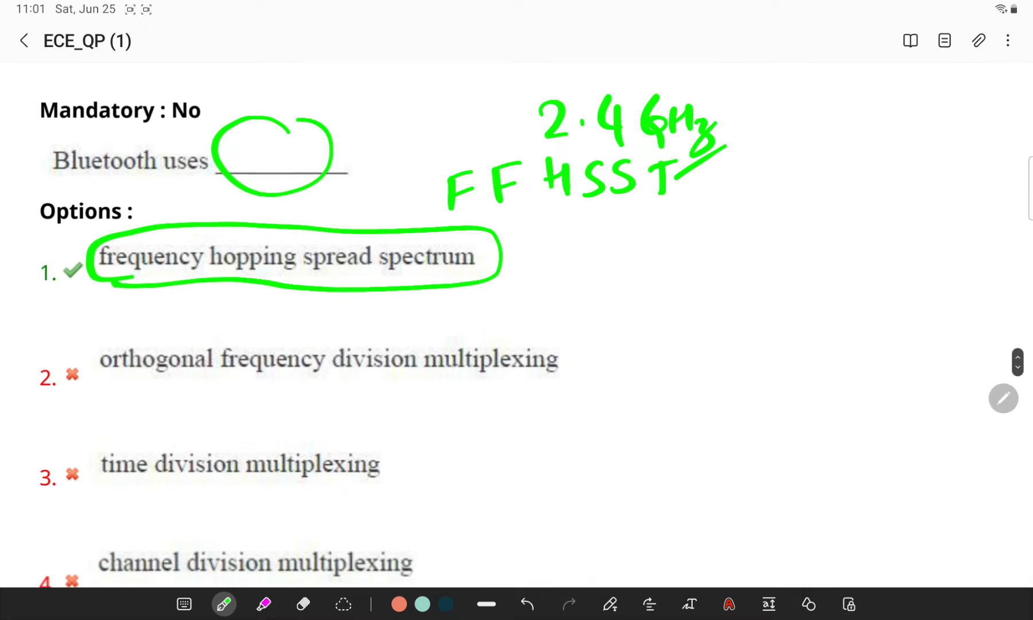
{"action": "scroll", "scroll_direction": "down", "scroll_amount": 3}
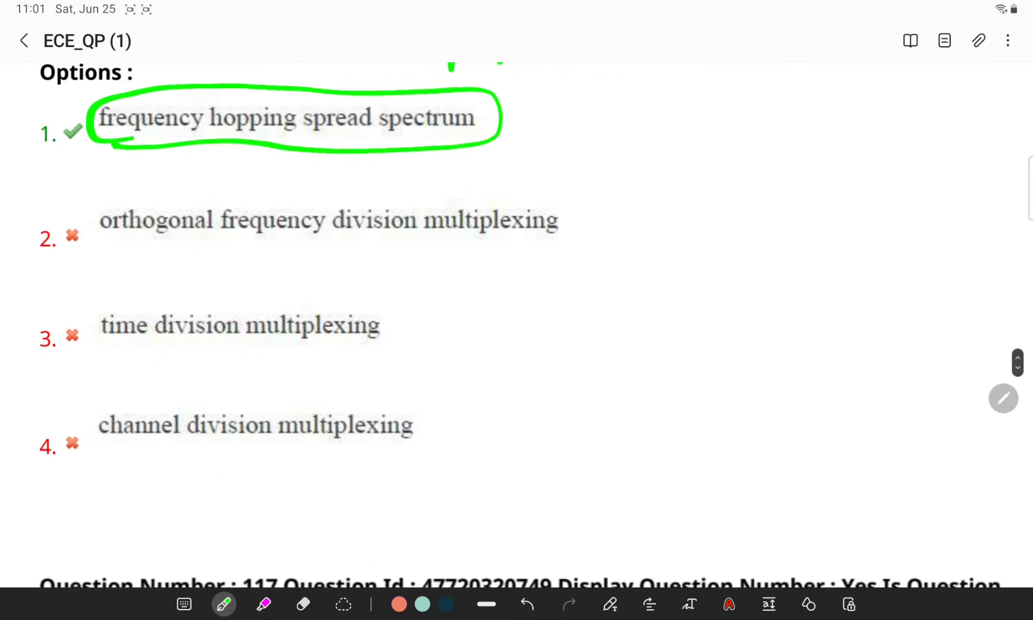
{"action": "scroll", "scroll_direction": "down", "scroll_amount": 3}
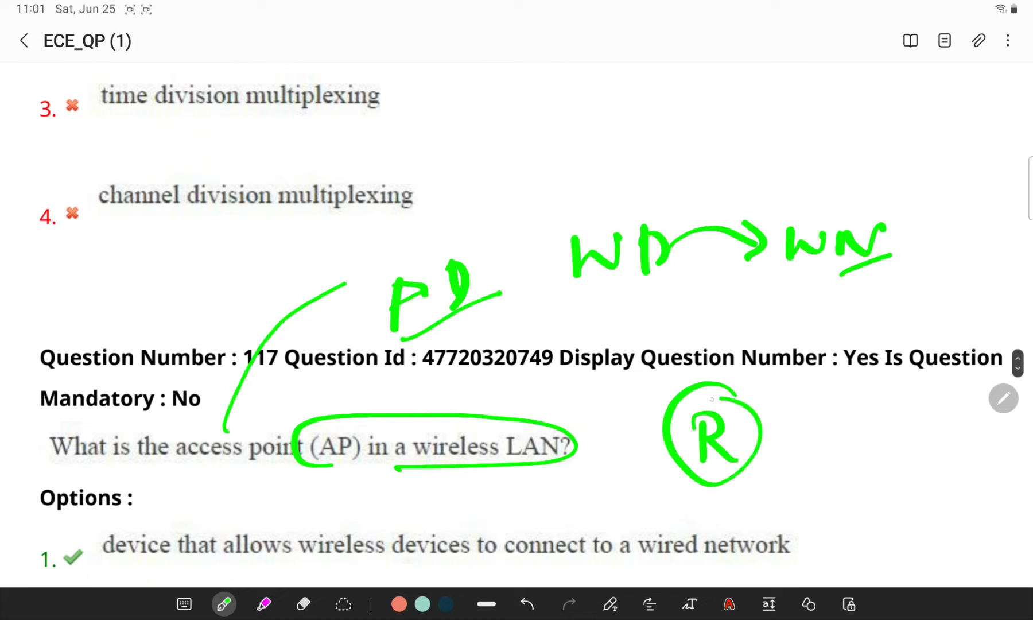
{"action": "scroll", "scroll_direction": "down", "scroll_amount": 3}
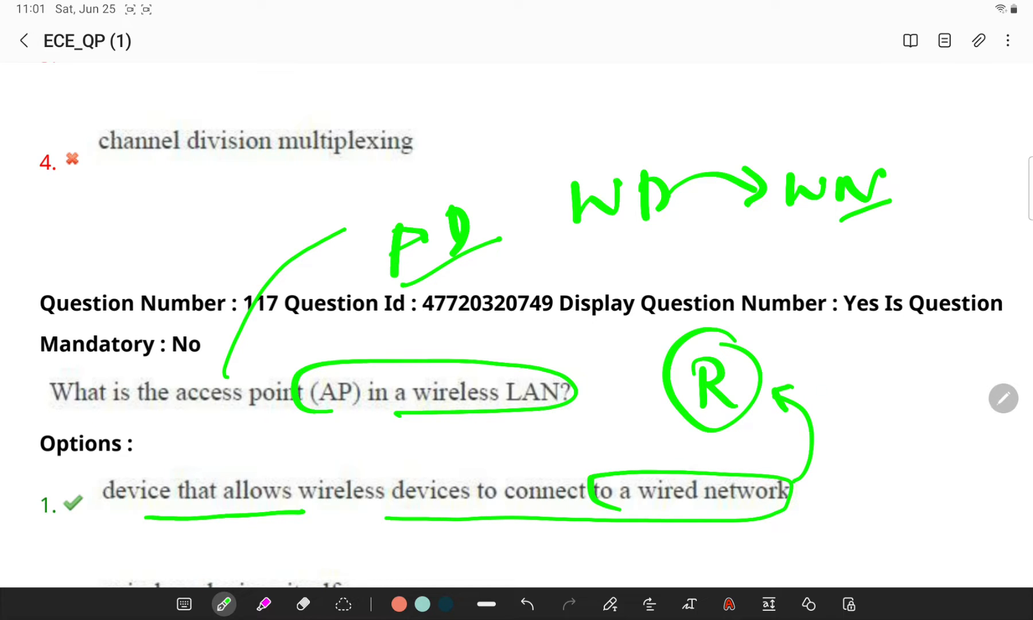
{"action": "scroll", "scroll_direction": "down", "scroll_amount": 3}
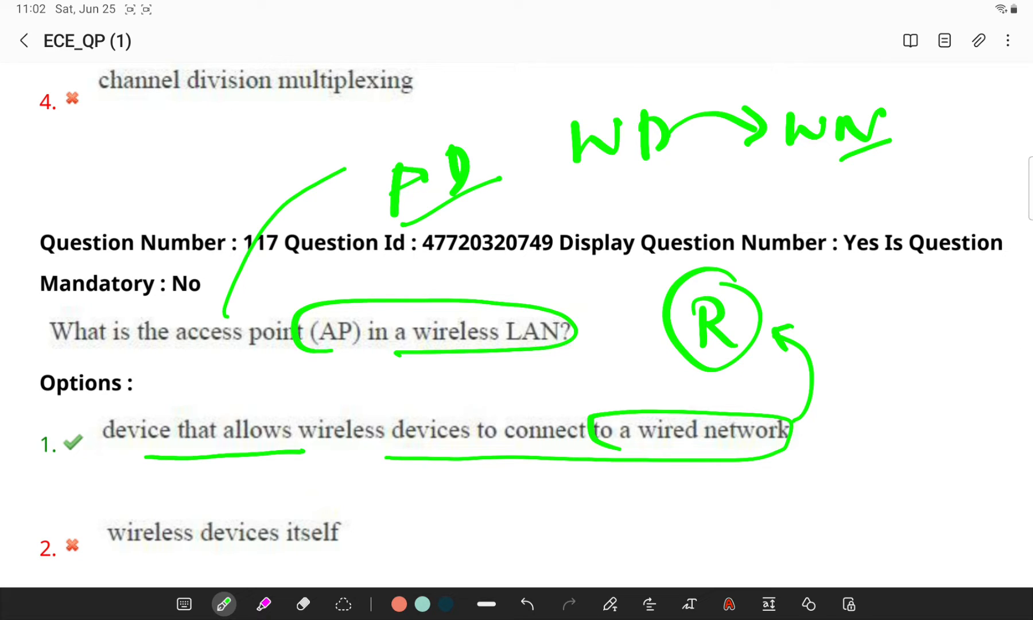
{"action": "scroll", "scroll_direction": "down", "scroll_amount": 3}
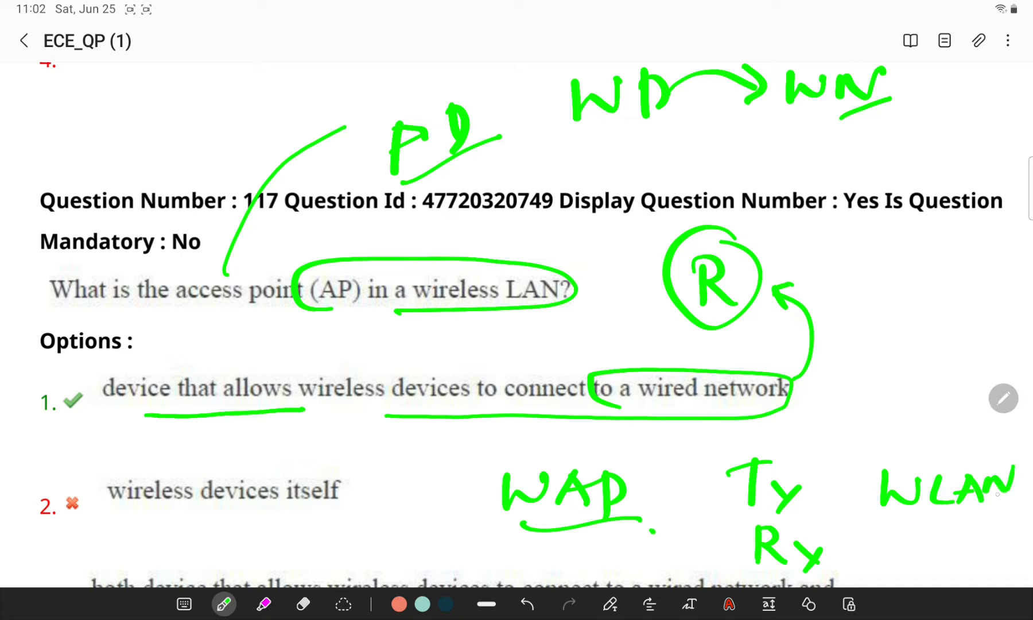
{"action": "scroll", "scroll_direction": "up", "scroll_amount": 3}
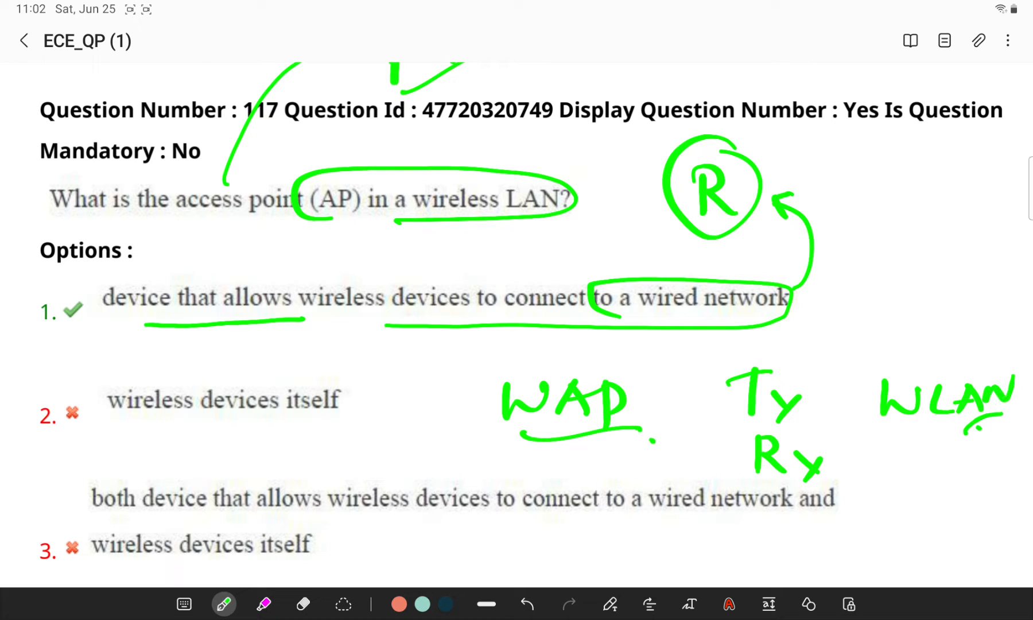
{"action": "scroll", "scroll_direction": "down", "scroll_amount": 3}
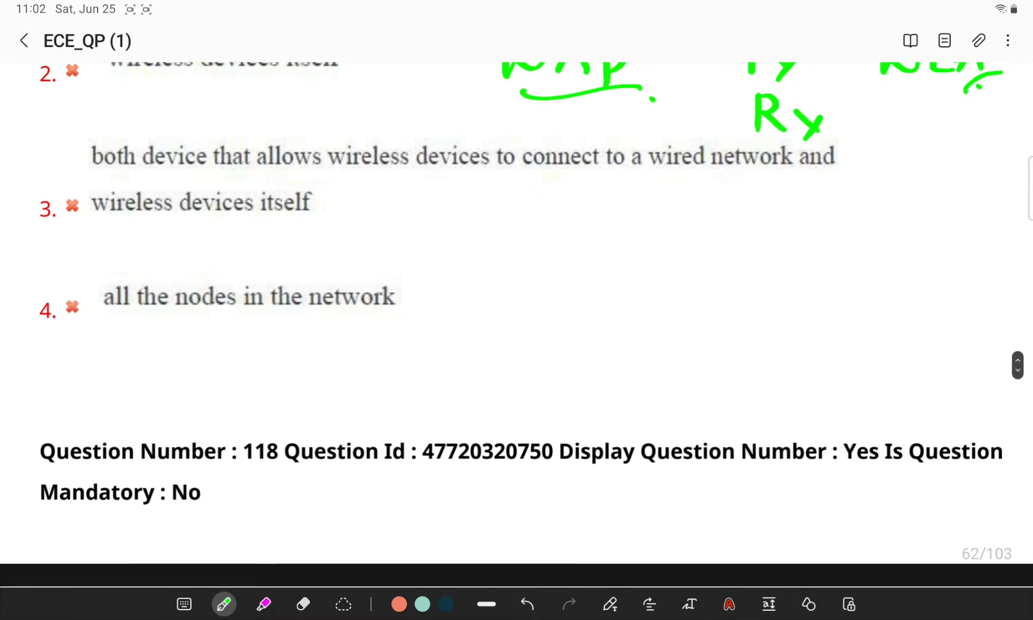
{"action": "scroll", "scroll_direction": "down", "scroll_amount": 3}
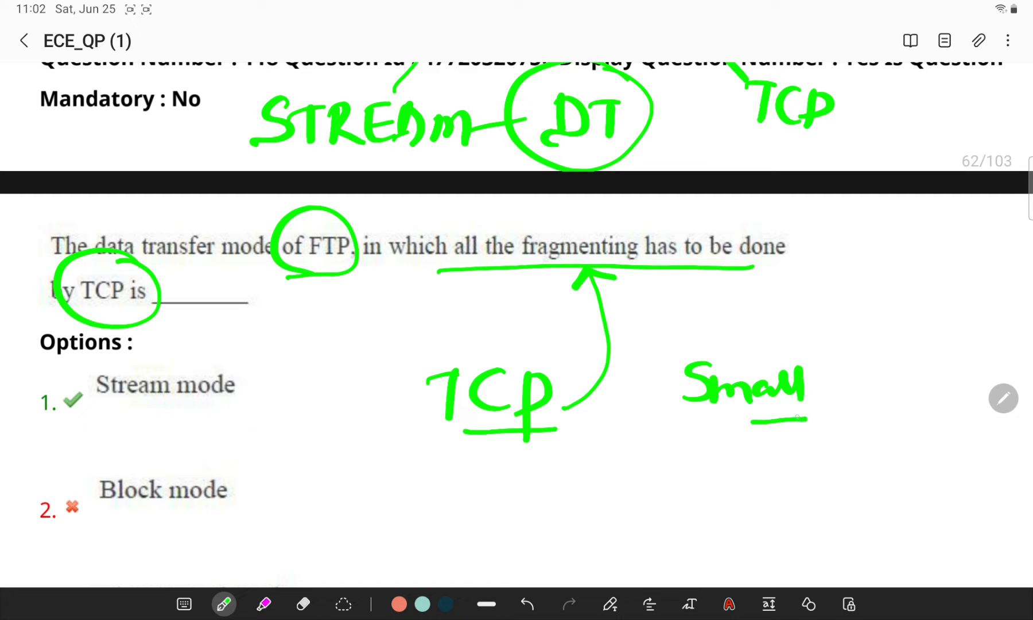
{"action": "scroll", "scroll_direction": "up", "scroll_amount": 3}
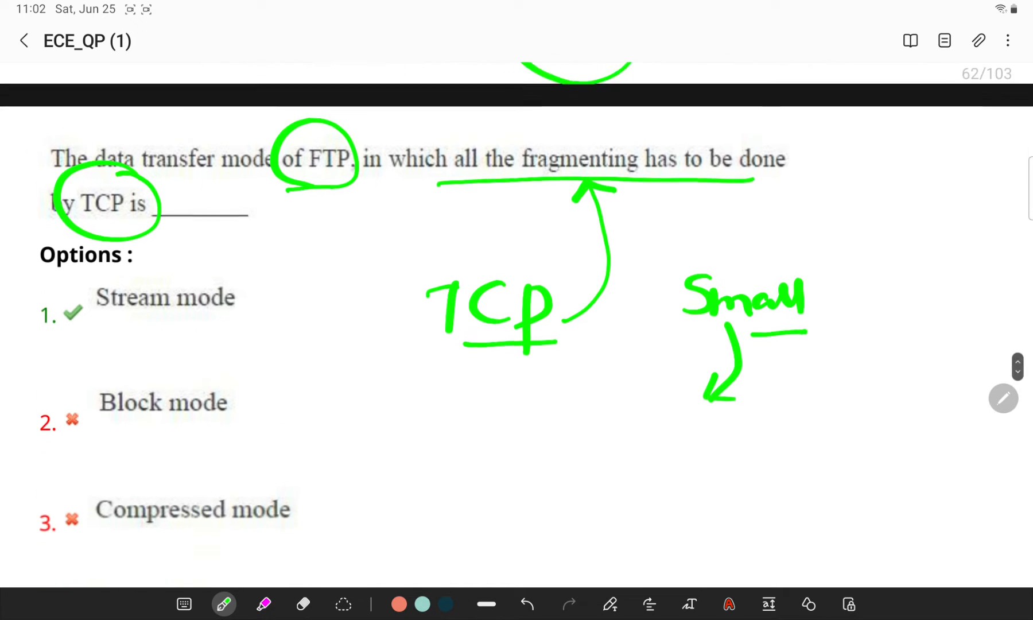
{"action": "scroll", "scroll_direction": "up", "scroll_amount": 3}
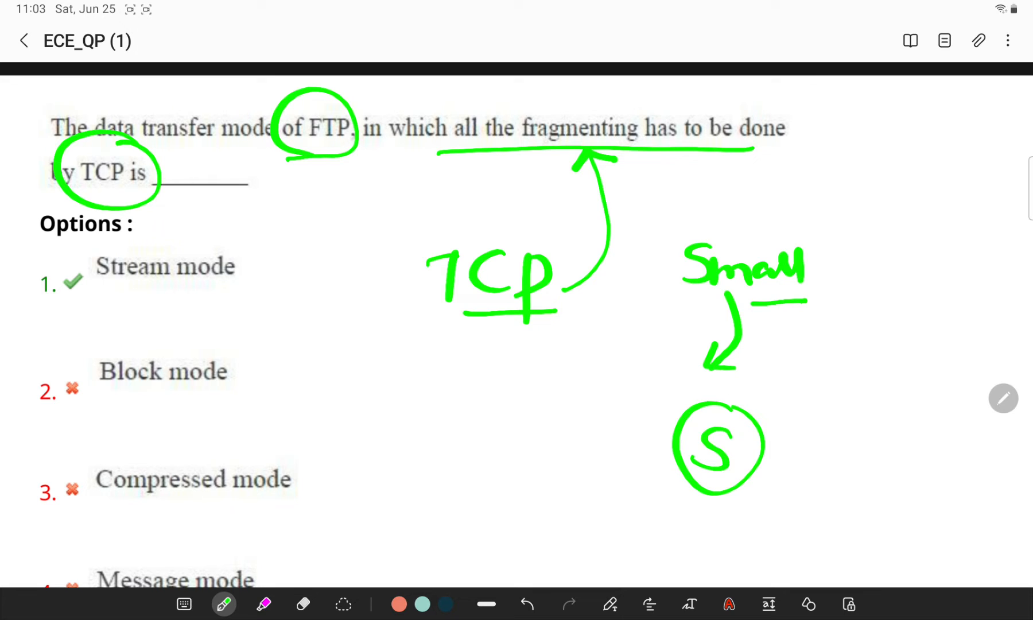
{"action": "scroll", "scroll_direction": "down", "scroll_amount": 3}
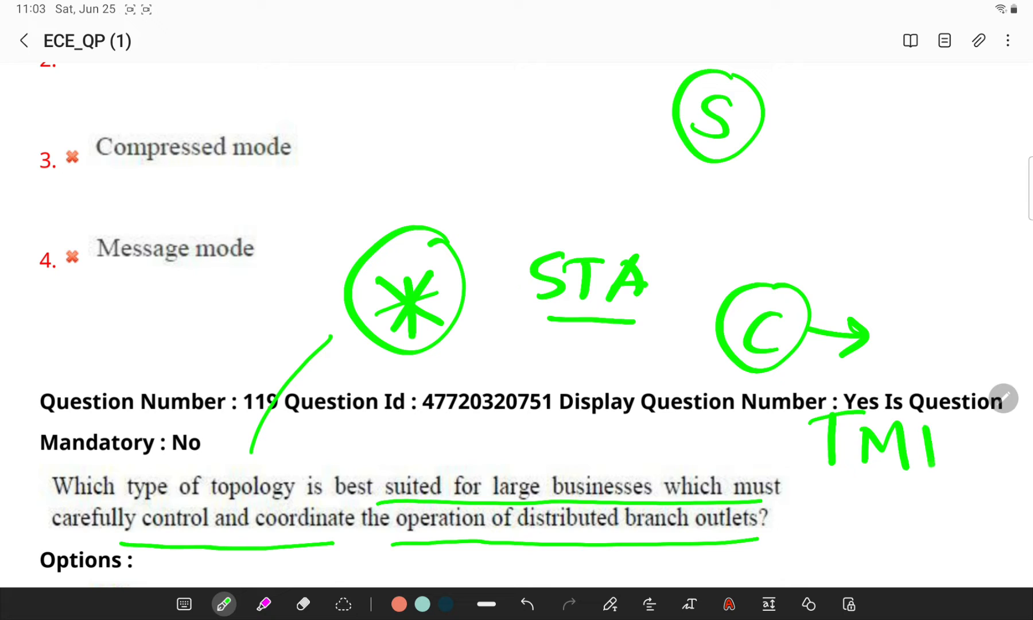
{"action": "scroll", "scroll_direction": "down", "scroll_amount": 3}
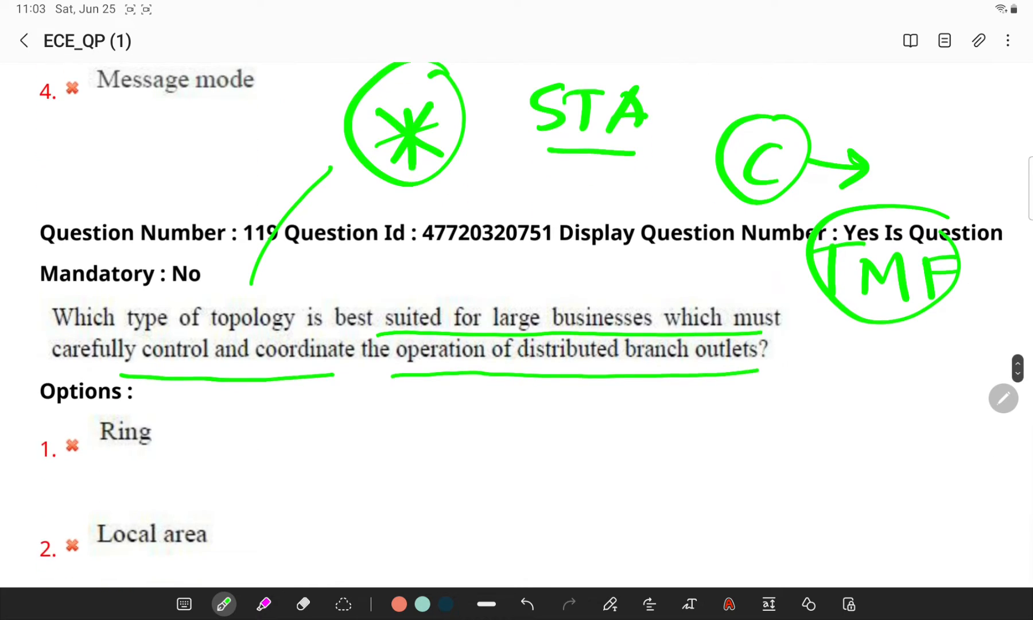
{"action": "scroll", "scroll_direction": "down", "scroll_amount": 3}
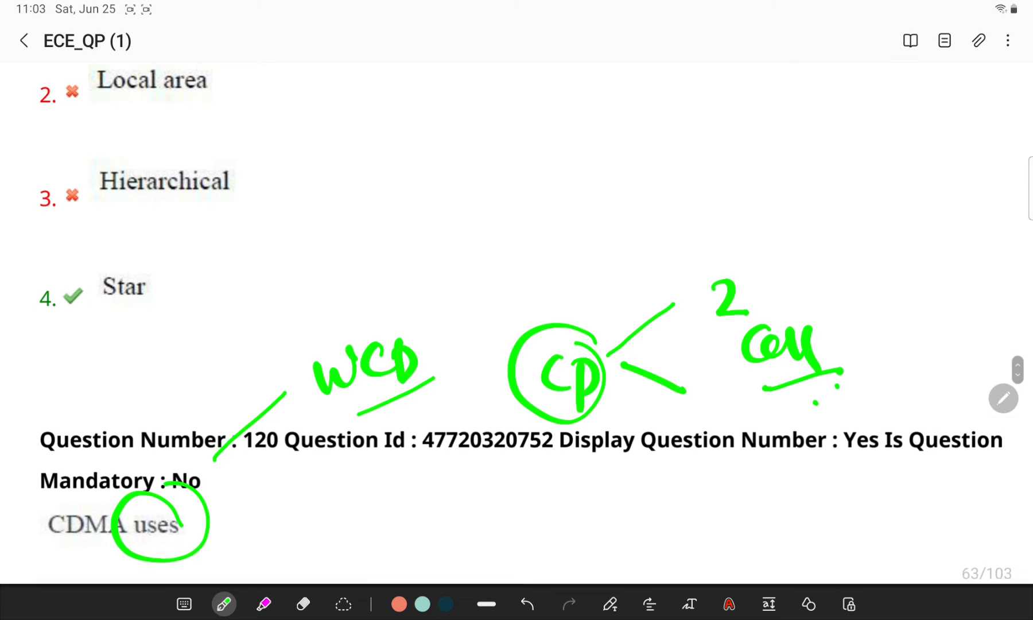
{"action": "scroll", "scroll_direction": "down", "scroll_amount": 3}
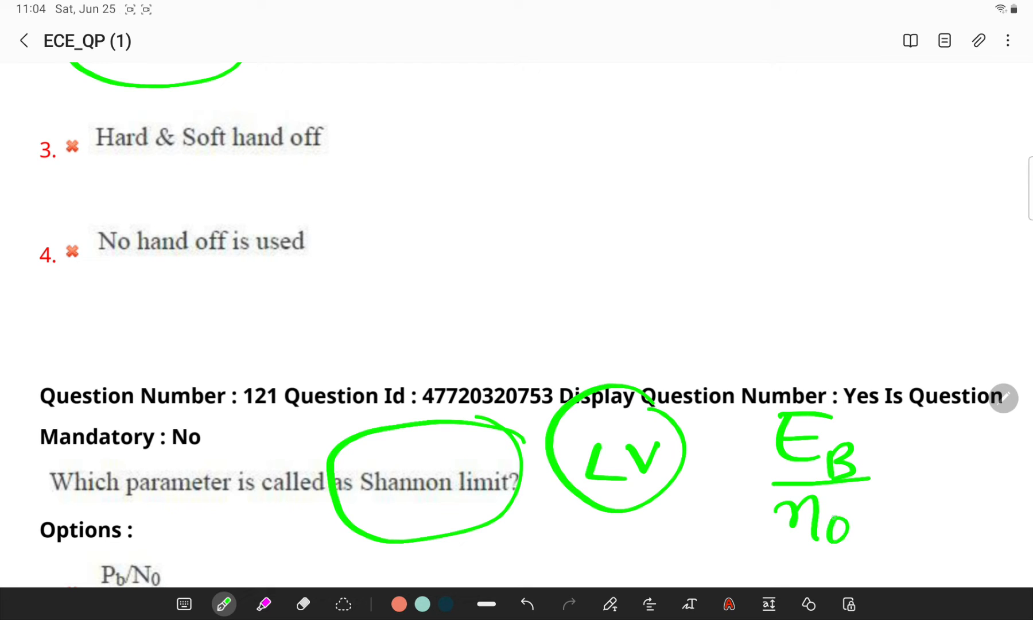
{"action": "scroll", "scroll_direction": "down", "scroll_amount": 3}
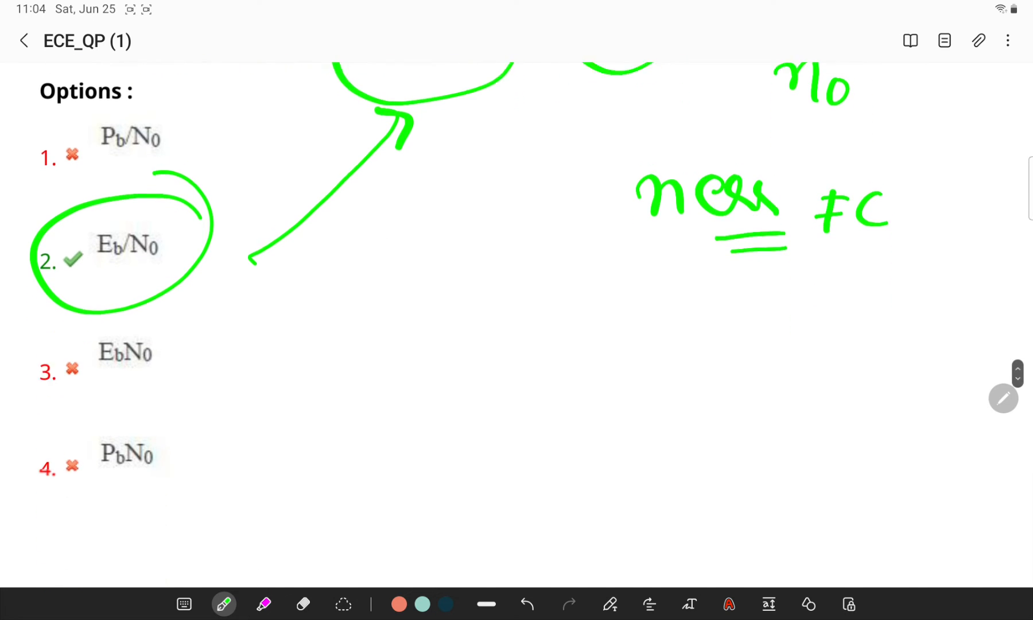
{"action": "scroll", "scroll_direction": "down", "scroll_amount": 3}
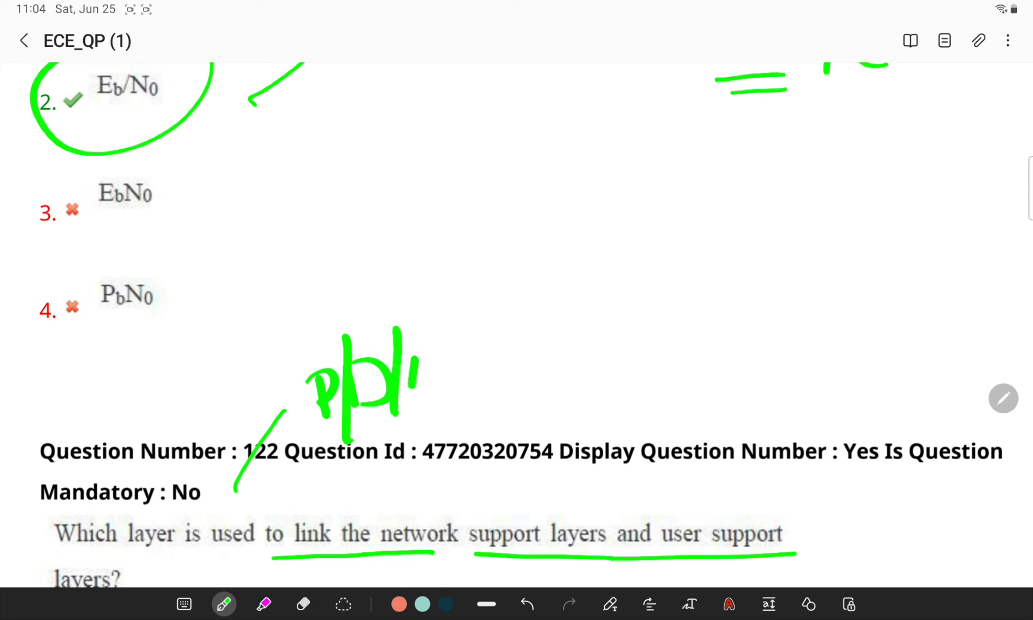
{"action": "scroll", "scroll_direction": "down", "scroll_amount": 3}
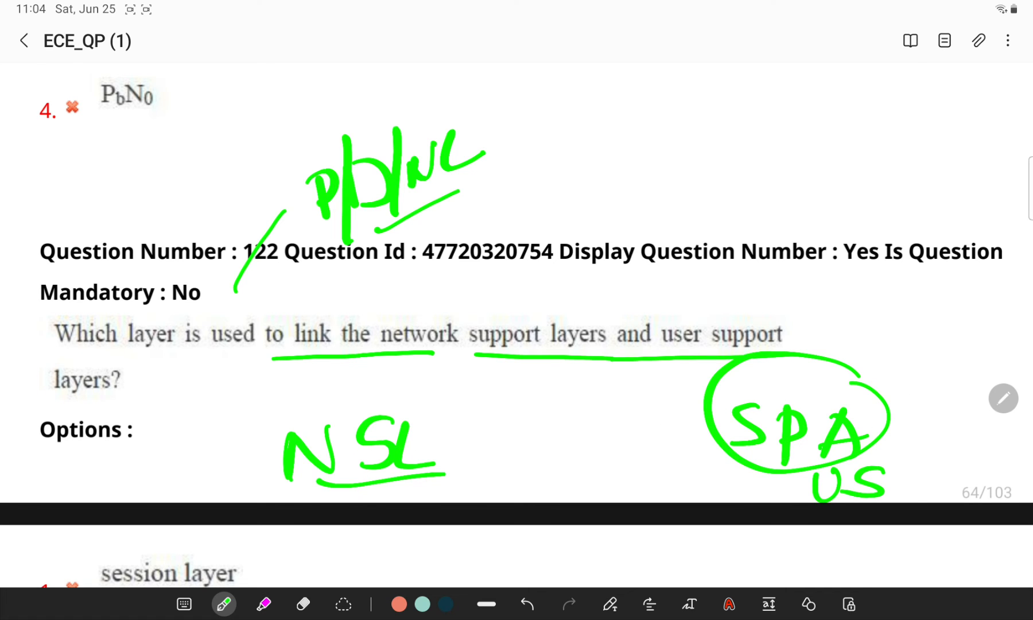
{"action": "scroll", "scroll_direction": "down", "scroll_amount": 3}
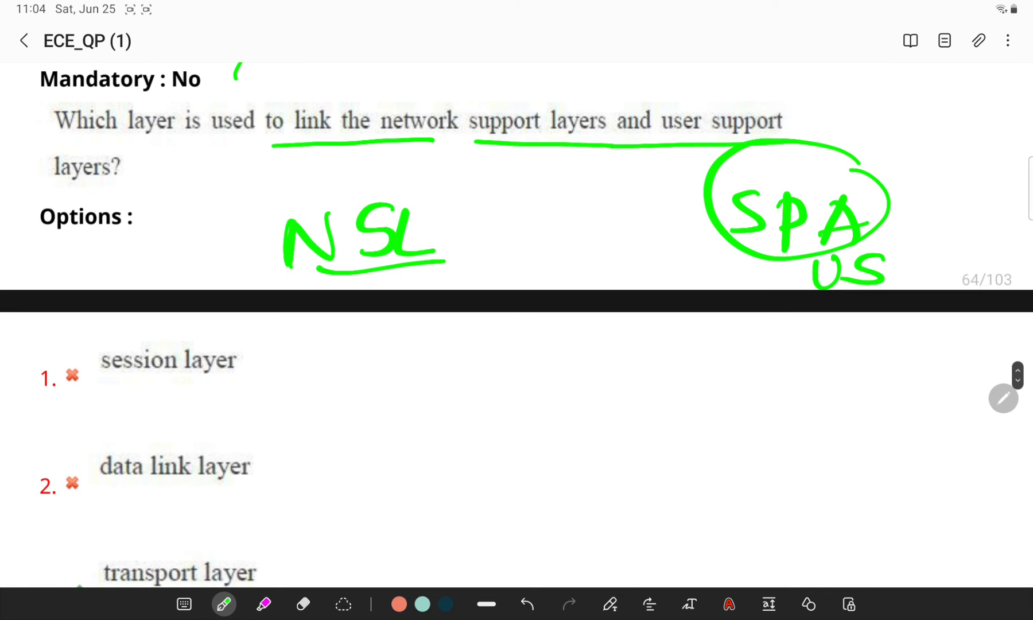